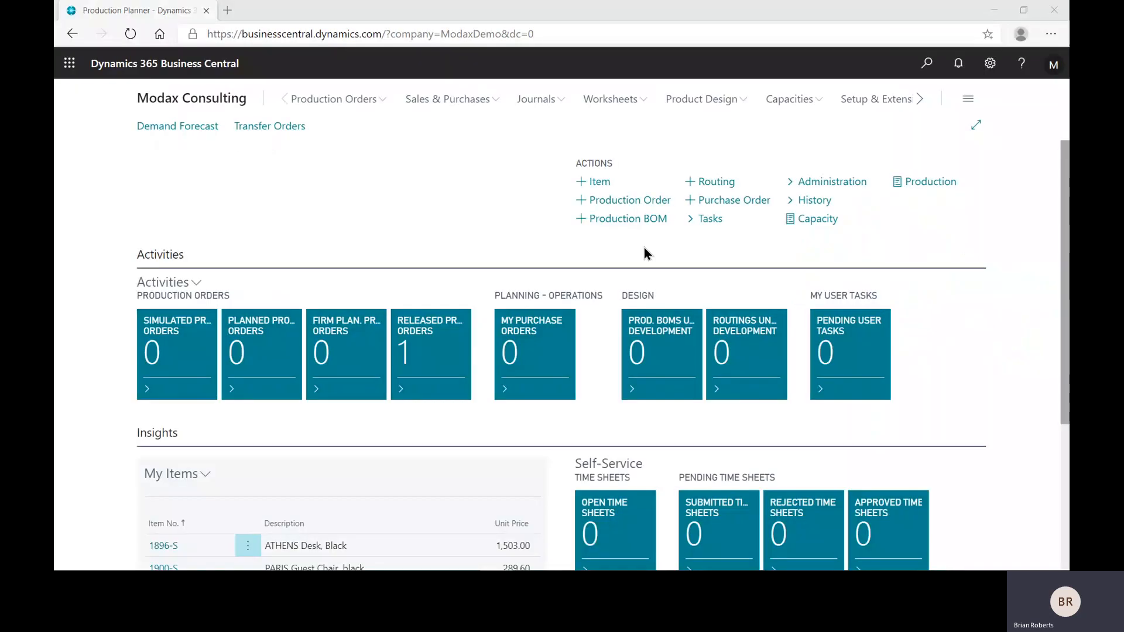
Open the Blanket Sales Orders list from the Sales & Purchases area
click(447, 99)
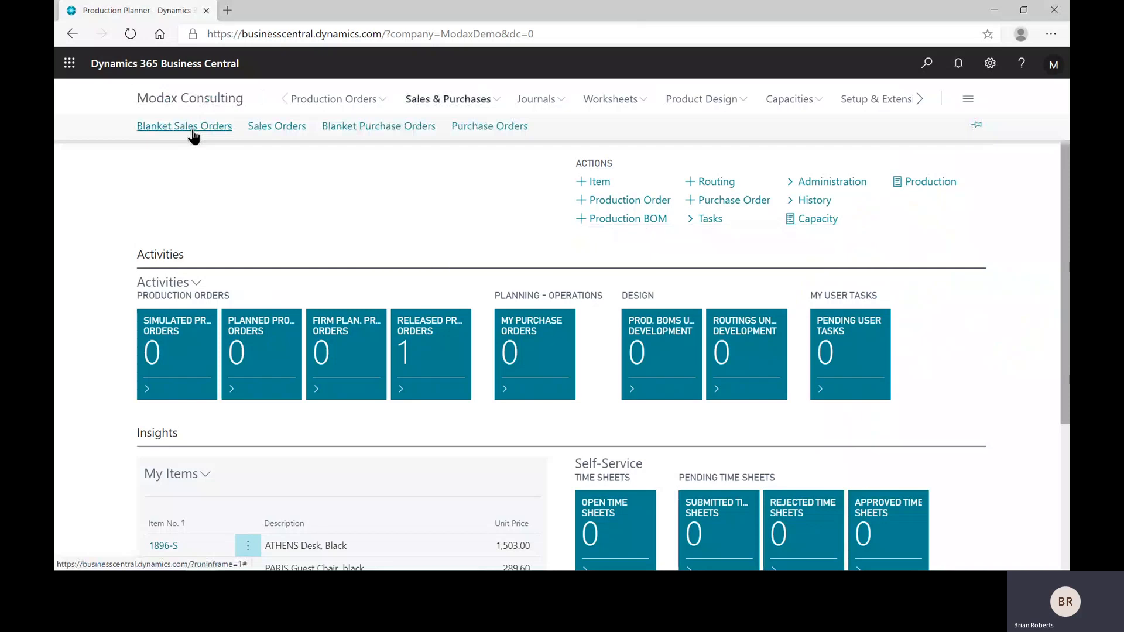
click(184, 125)
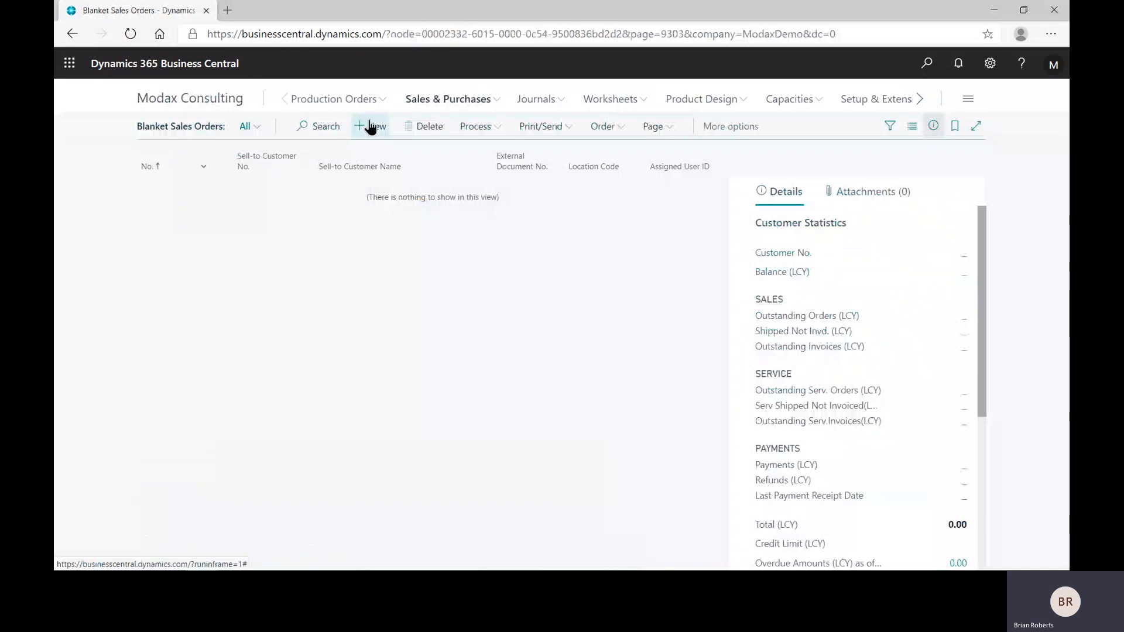
Create a new blanket sales order for Adatum Corporation with contact Bob Green
click(370, 126)
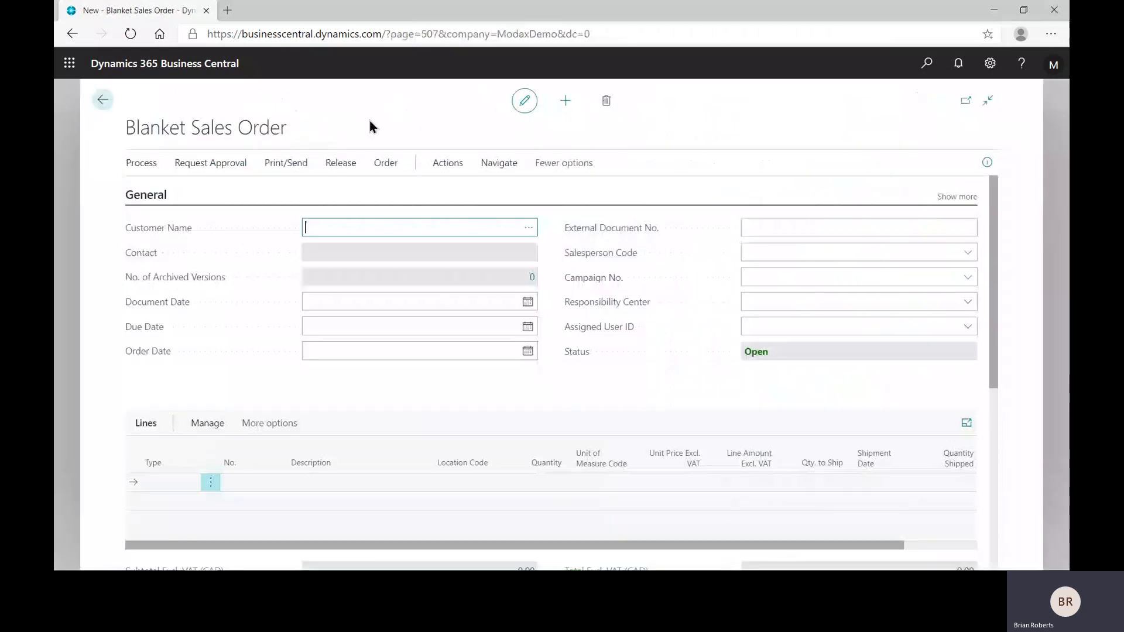
click(528, 227)
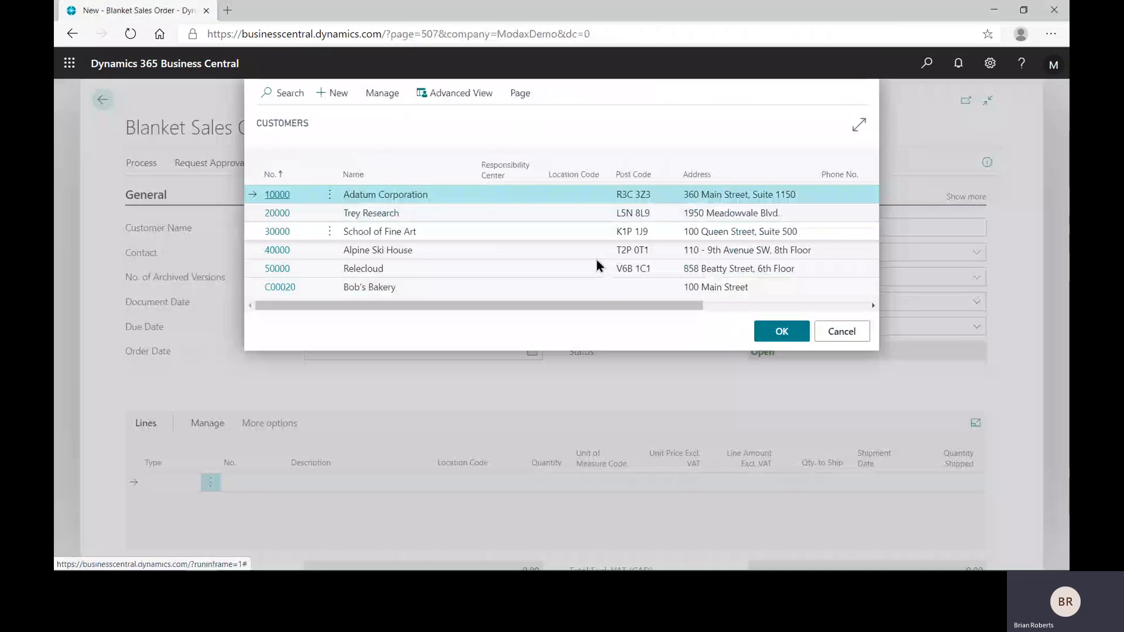
click(781, 331)
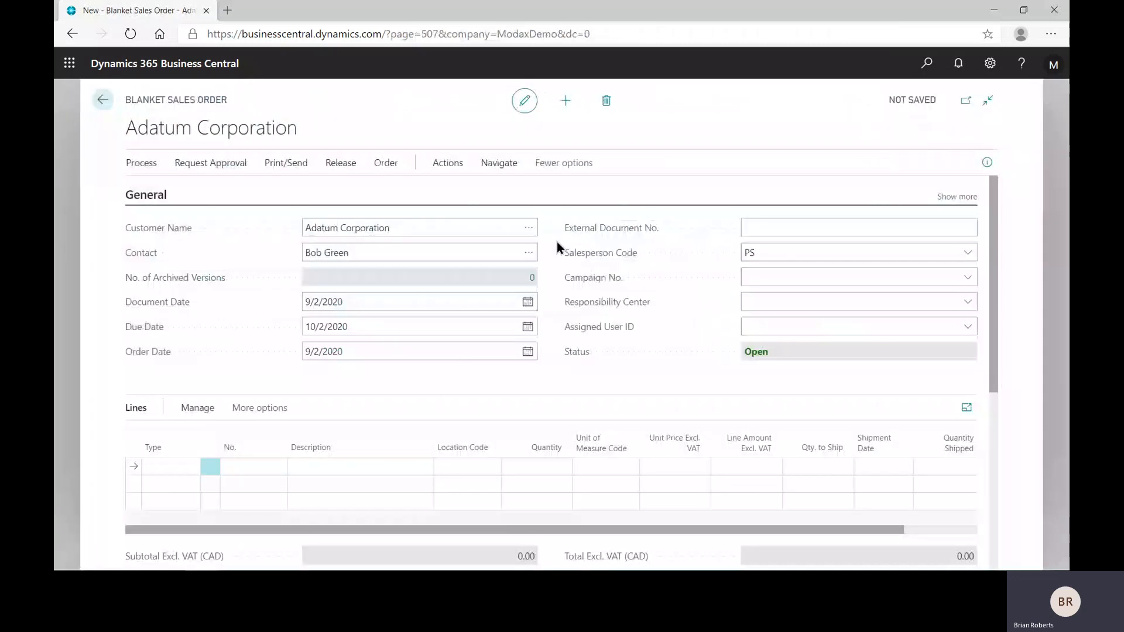
mouse_move(693, 276)
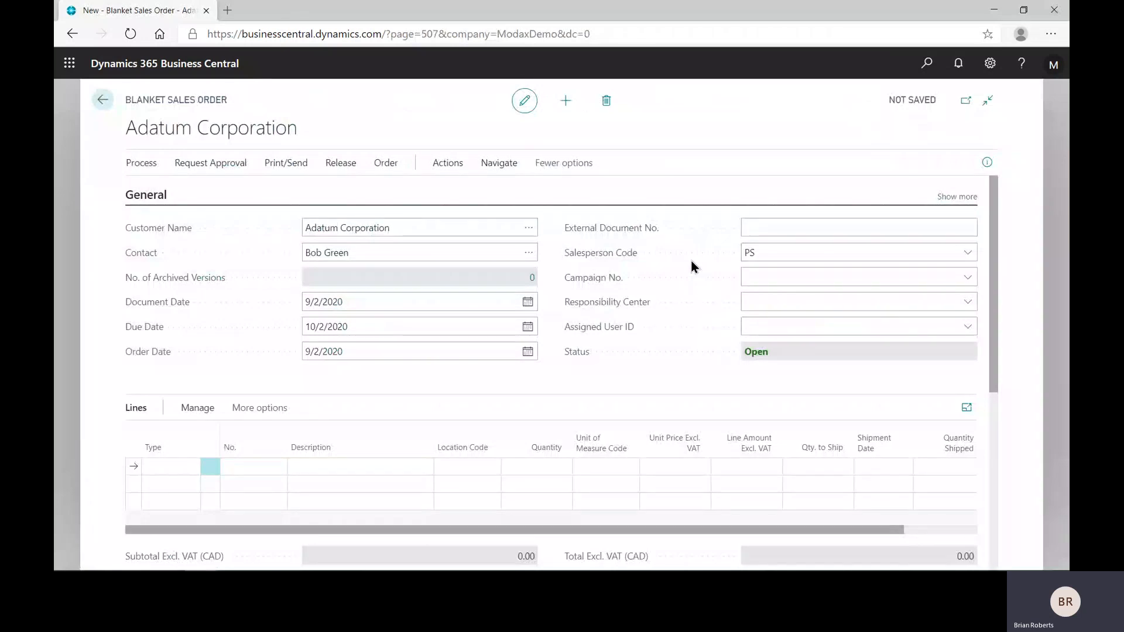
mouse_move(645, 276)
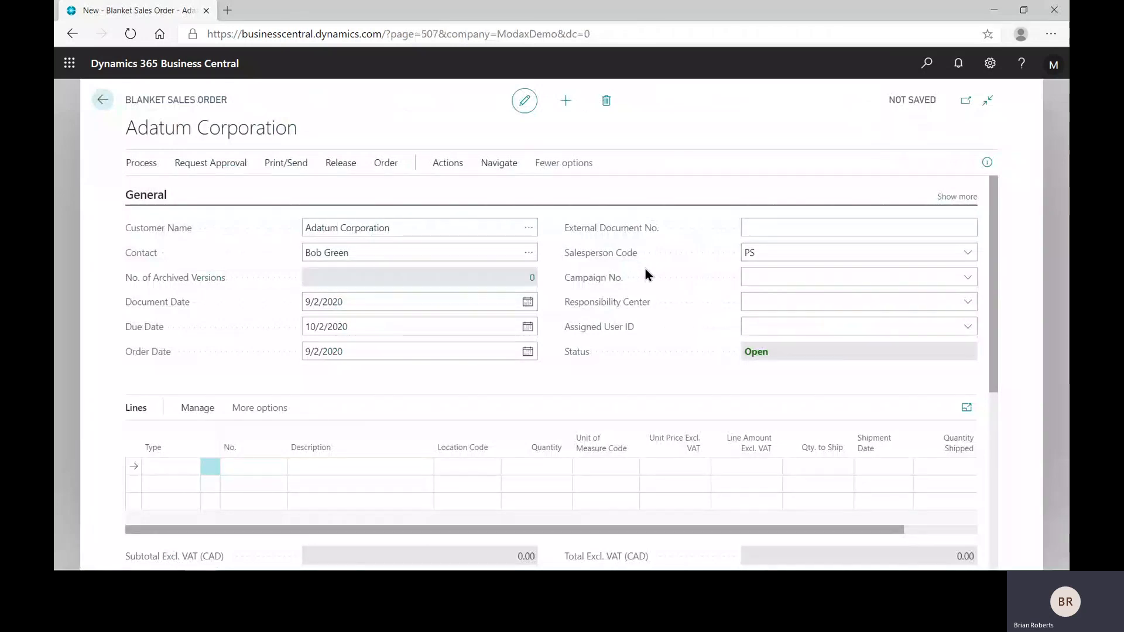
click(405, 352)
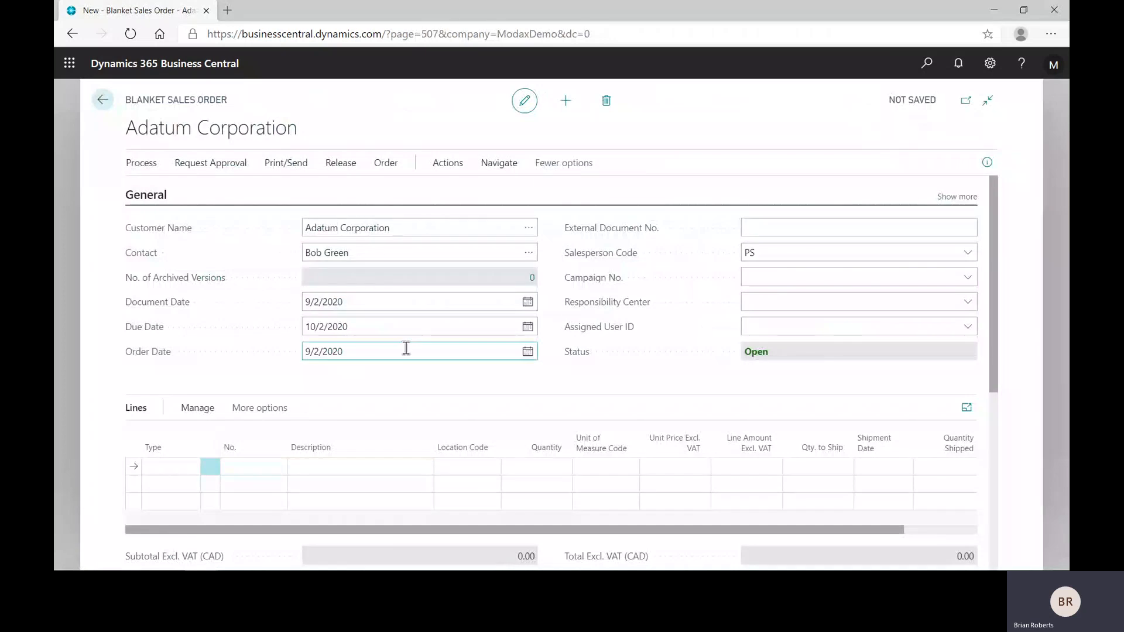
Add a line of 200 item 1896-S ATHENS Desk, Black at 1,400.00
scroll(down, 3)
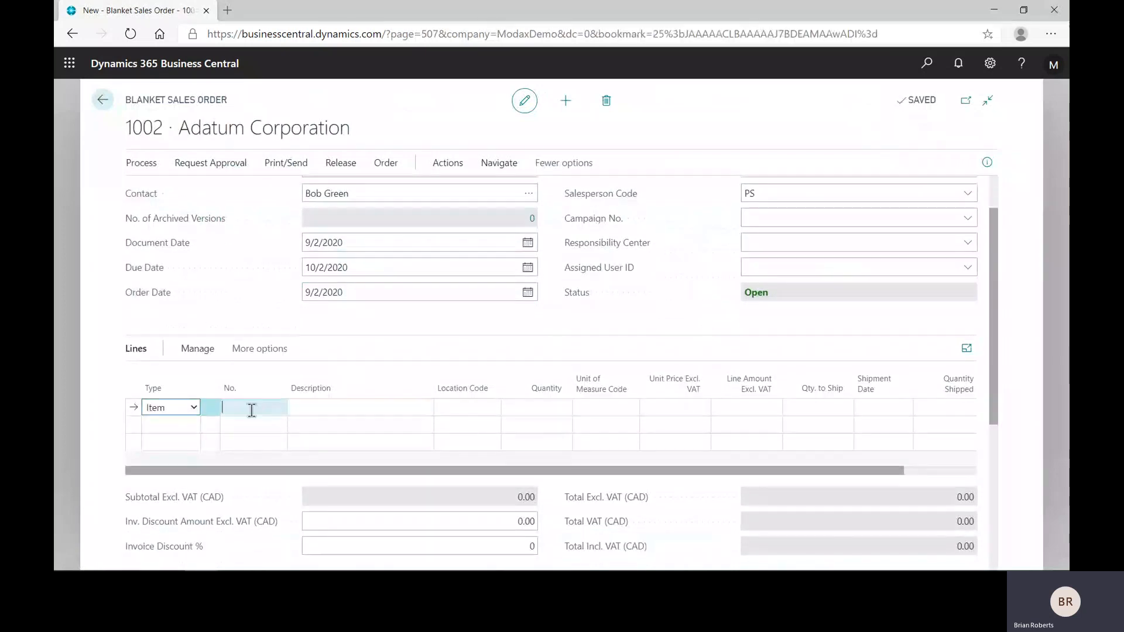
text(1896-S)
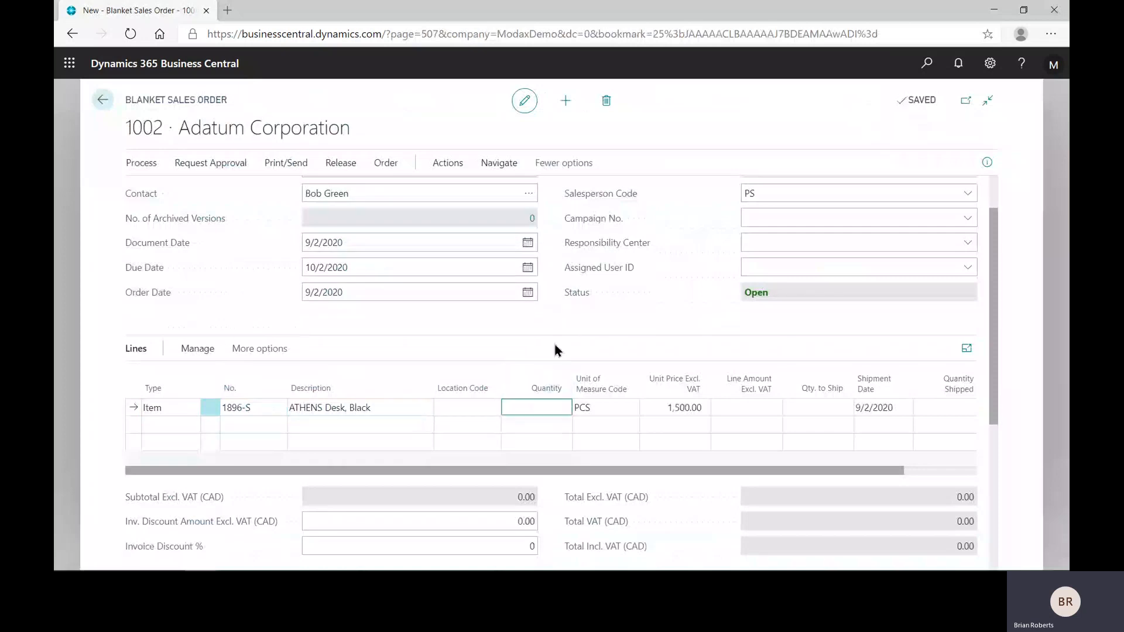
text(100)
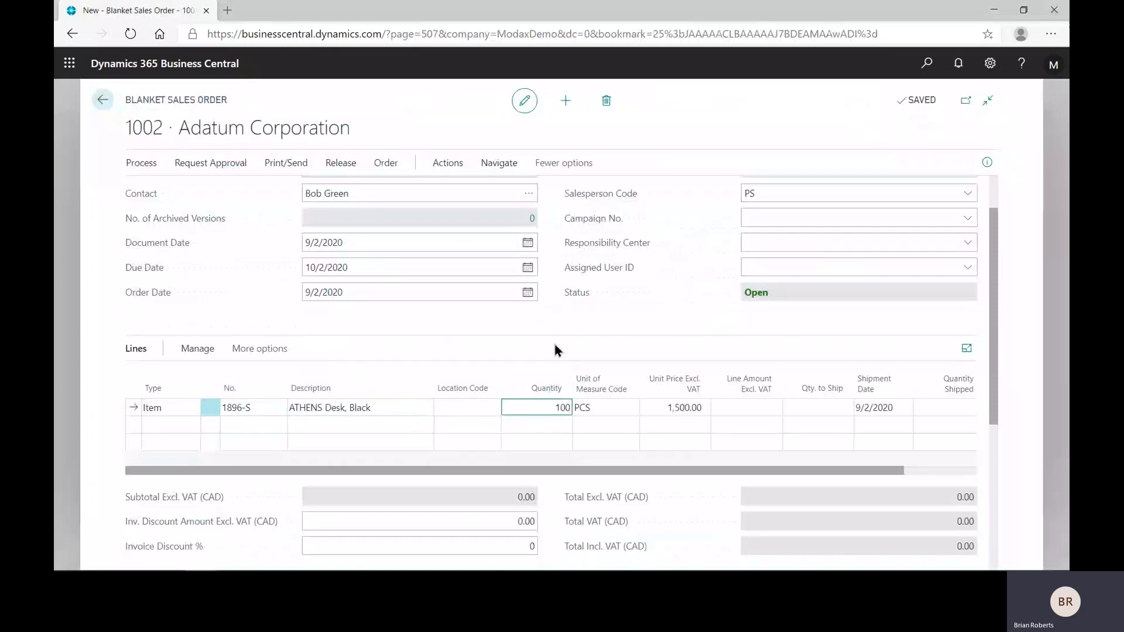
click(536, 408)
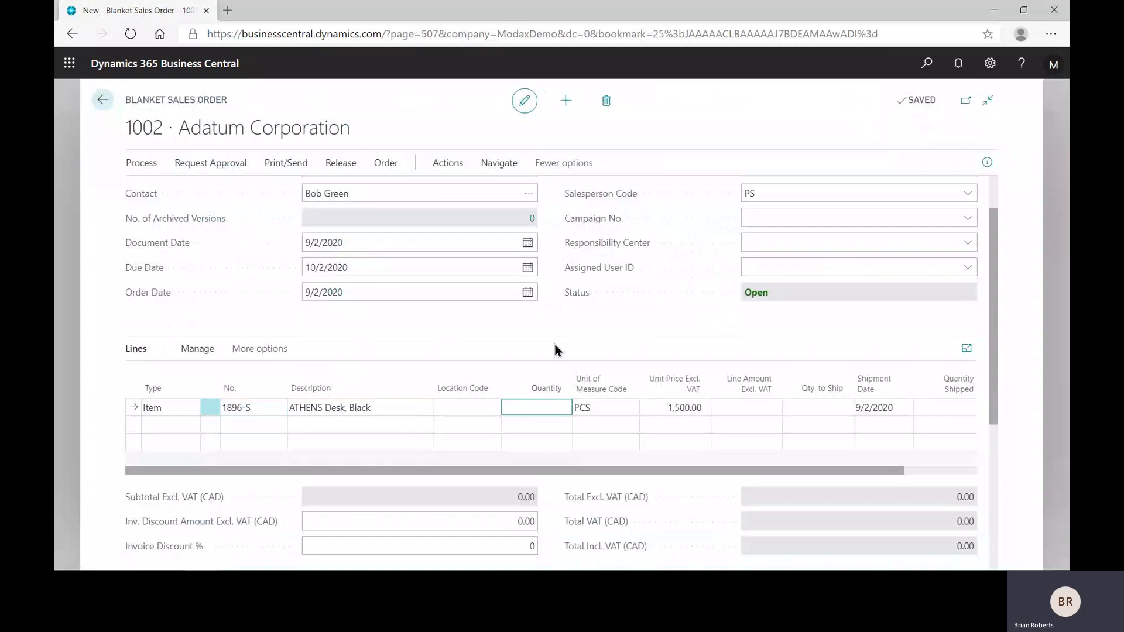
text(200)
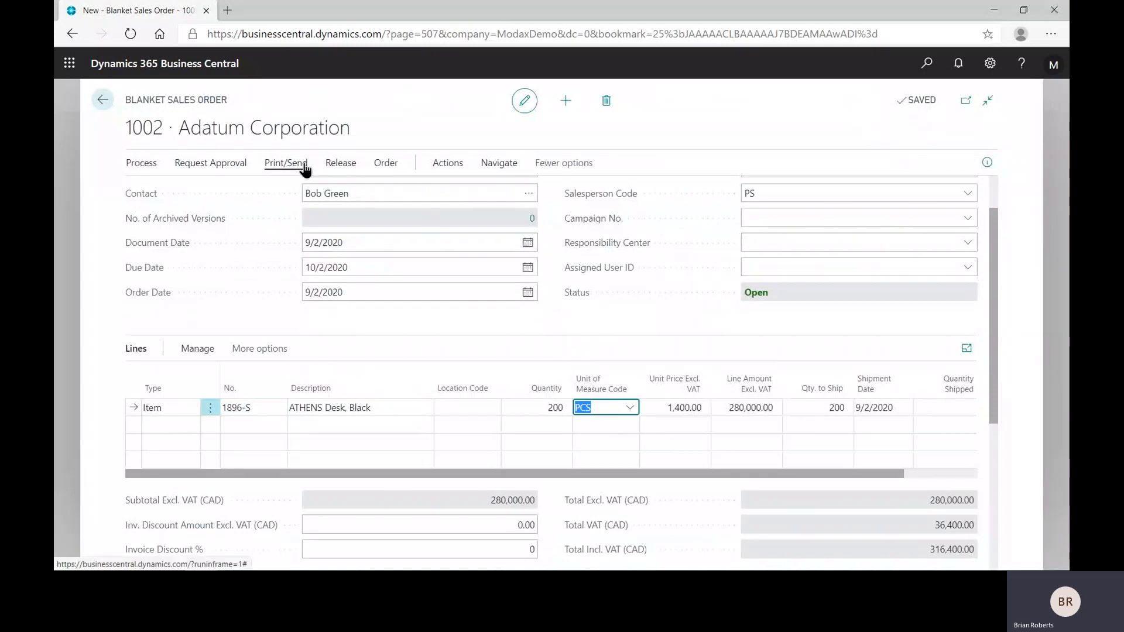
click(285, 162)
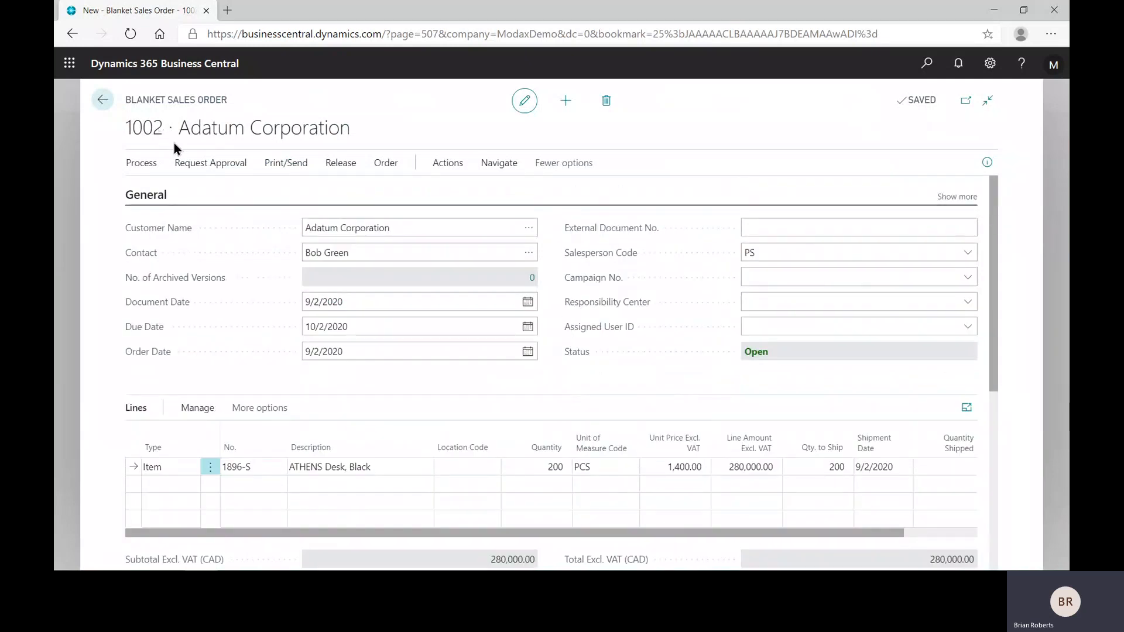
Set Qty. to Ship to 8 on the desk line, shipping 9/4/2020
scroll(down, 3)
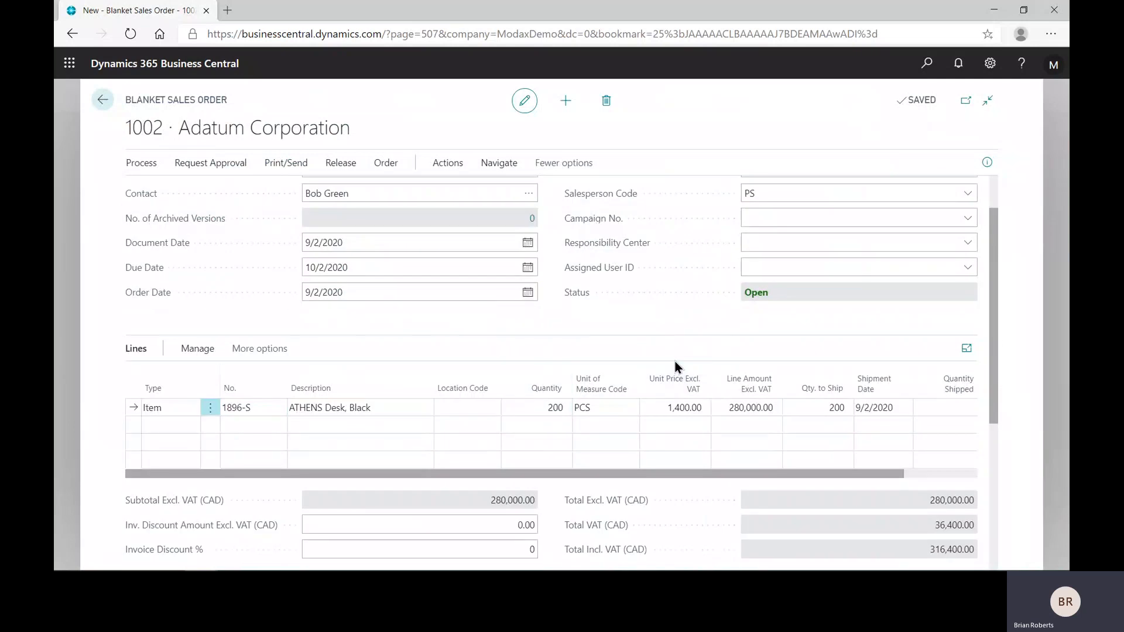
click(817, 407)
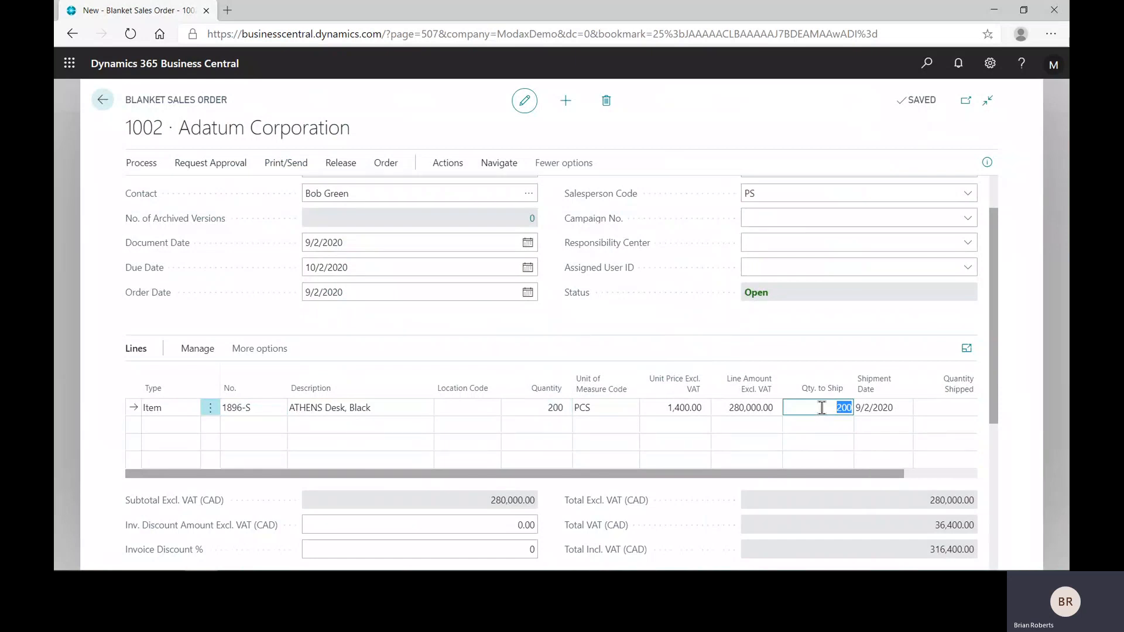
text(8)
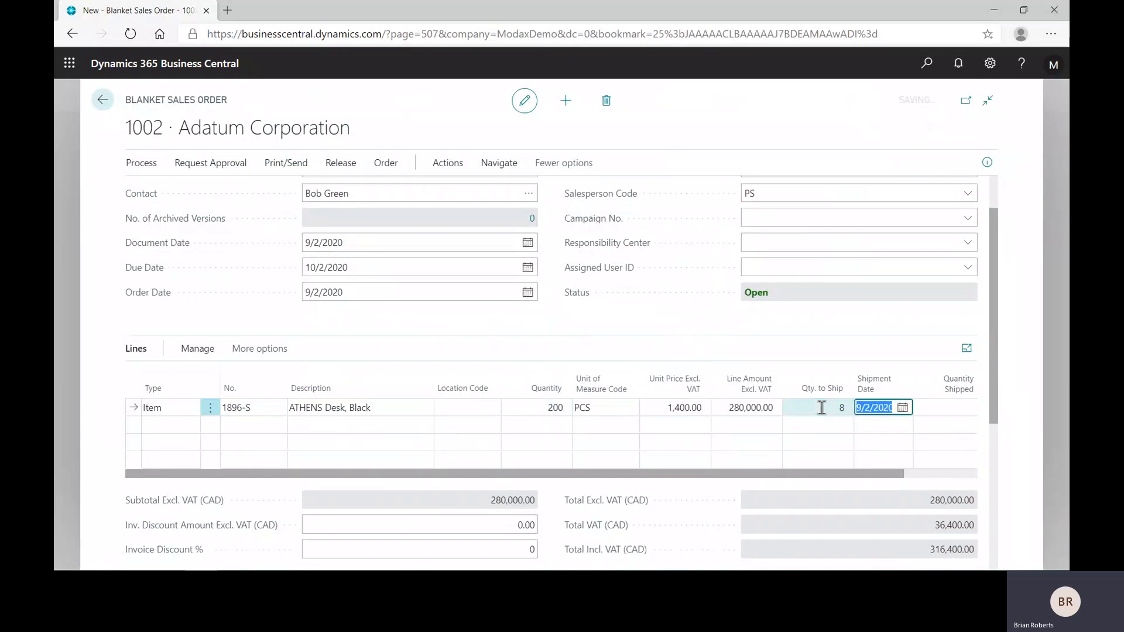
click(902, 408)
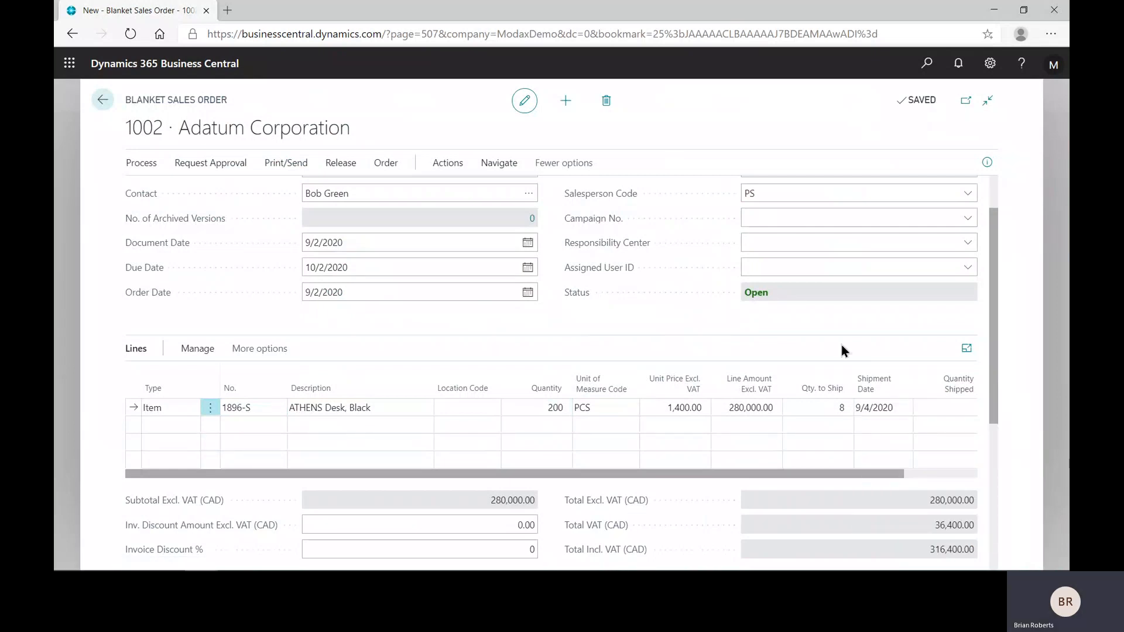
click(536, 424)
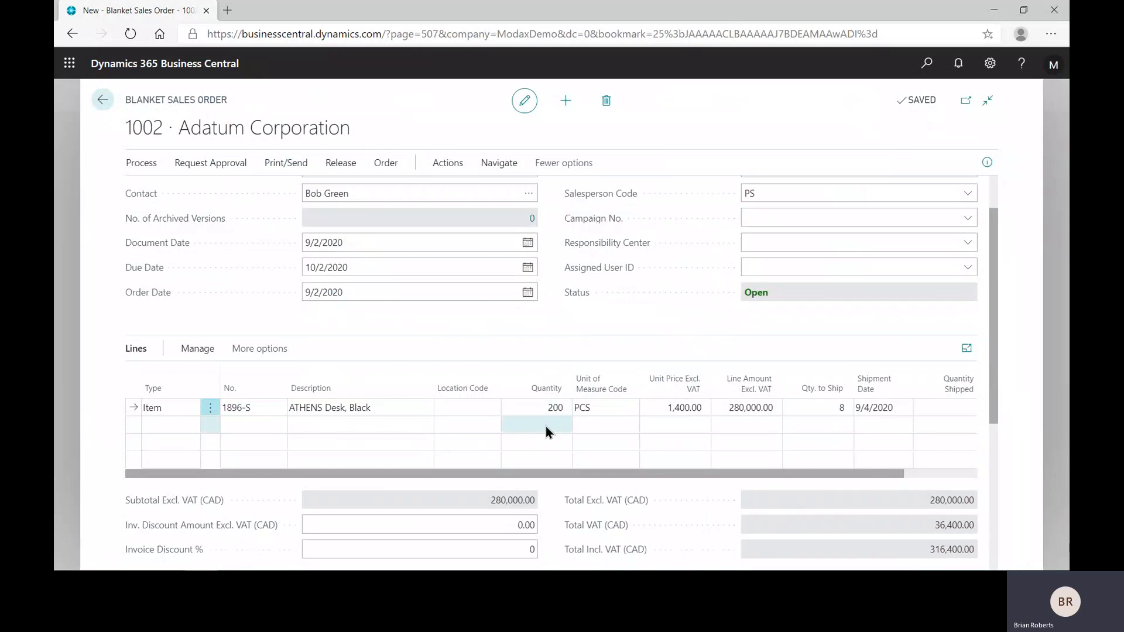
click(818, 407)
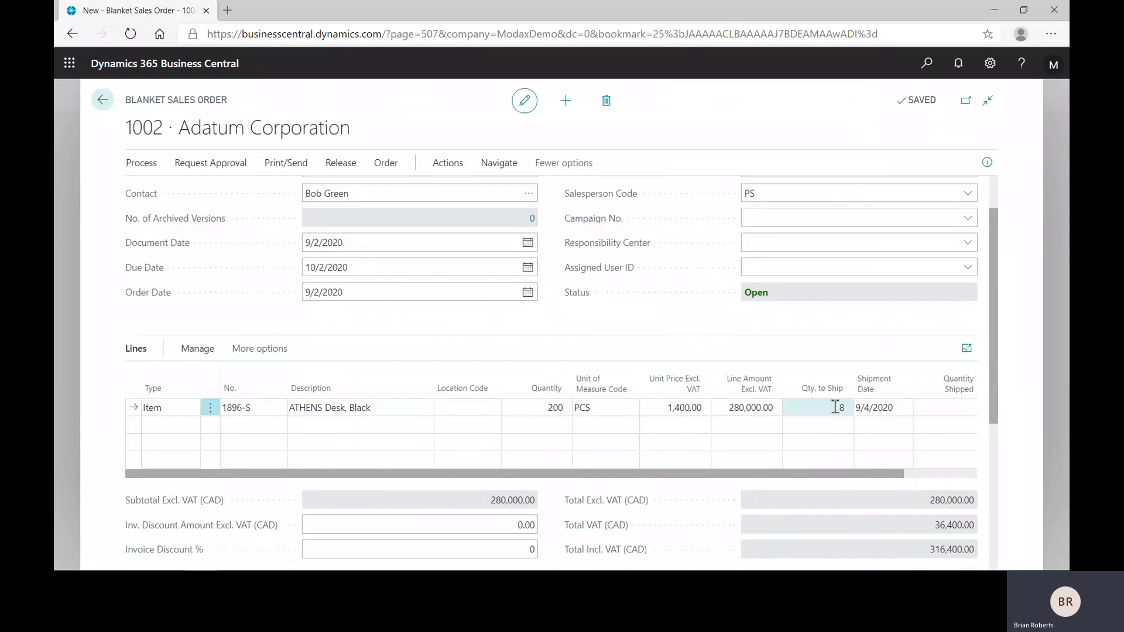
click(141, 163)
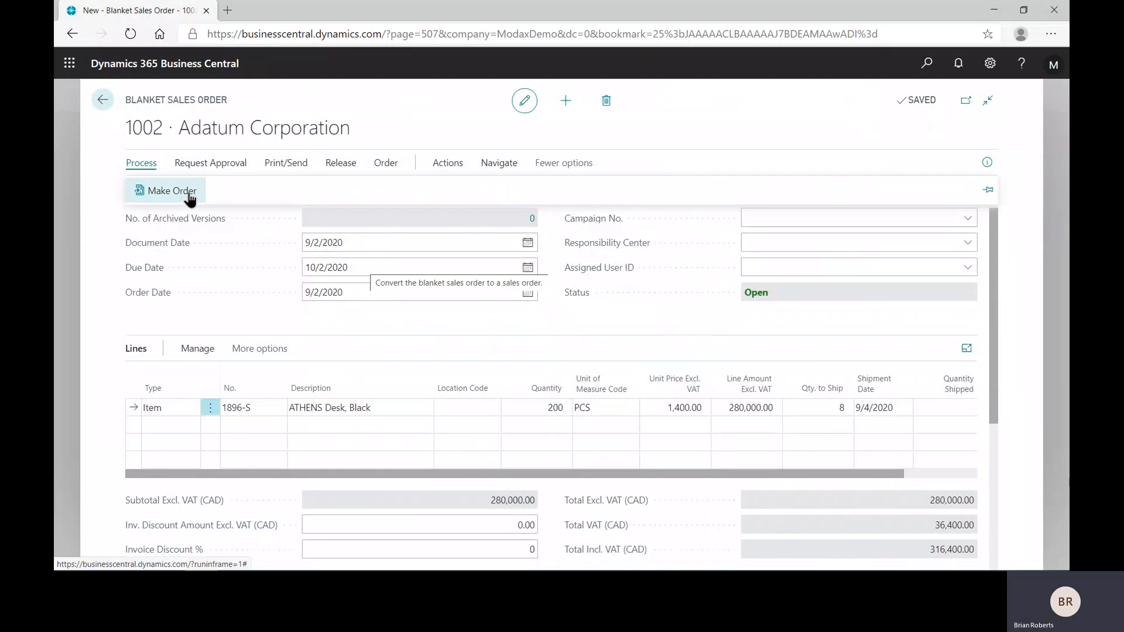
Make sales order S-ORD101059 from blanket order 1002 and return to Sales Orders
click(168, 191)
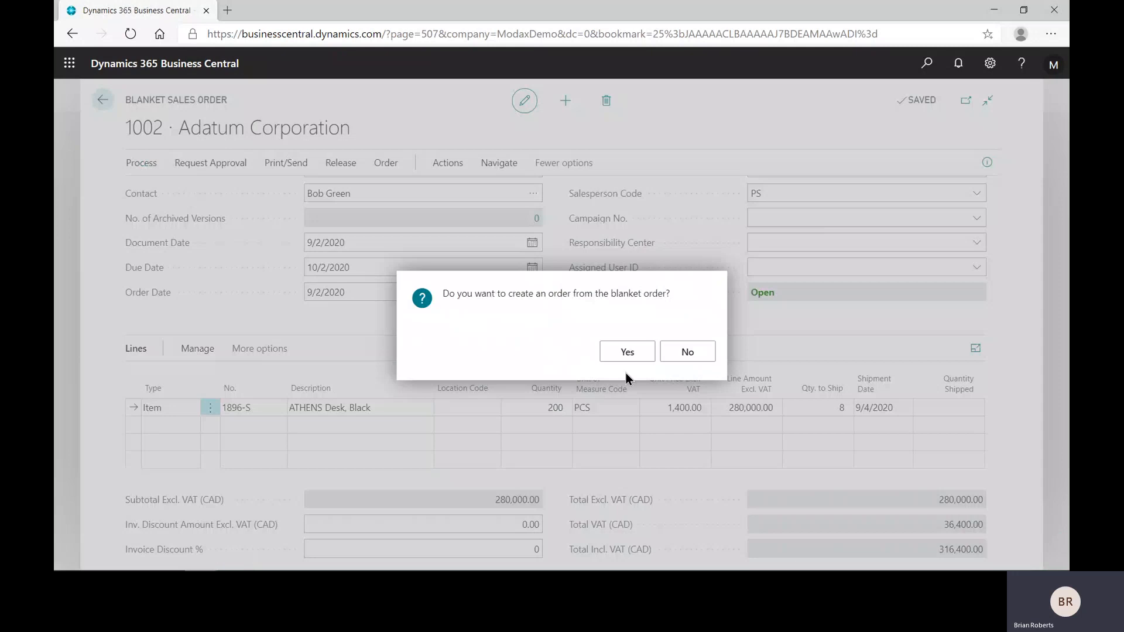
click(626, 351)
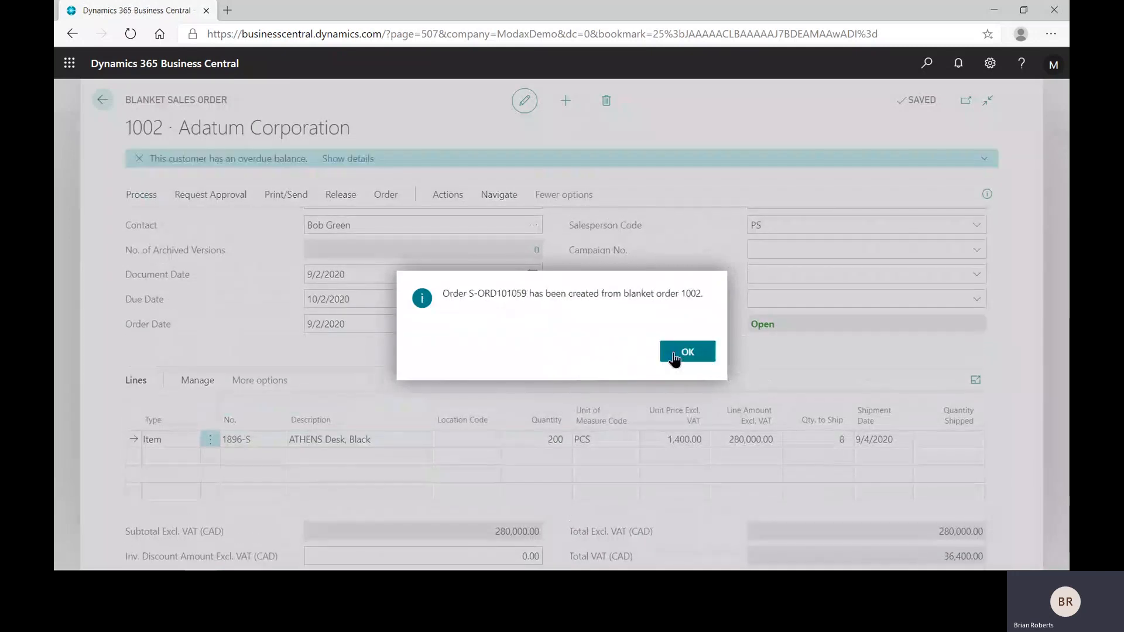
click(686, 352)
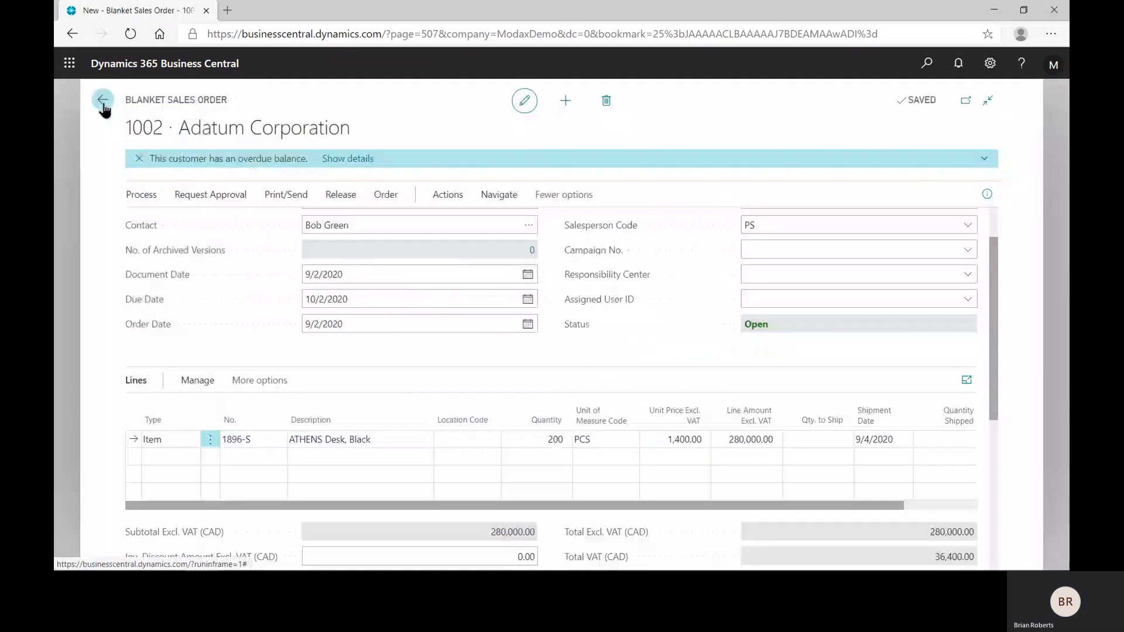
click(103, 99)
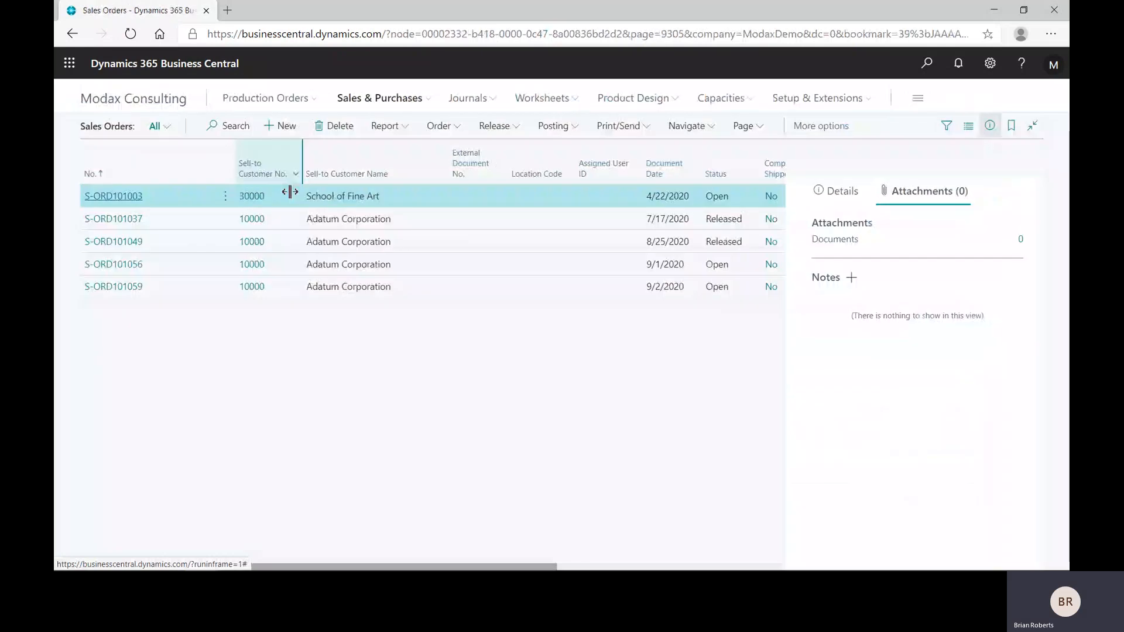
Open S-ORD101059 and view its 8-desk line's Blanket Order No. 1002
click(113, 286)
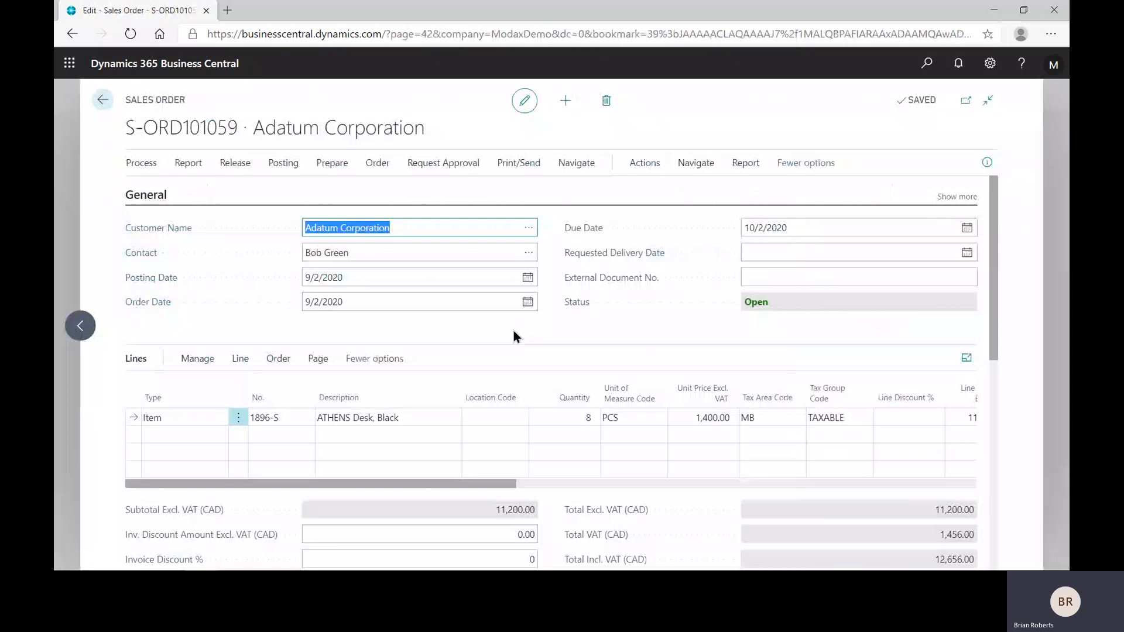
scroll(down, 3)
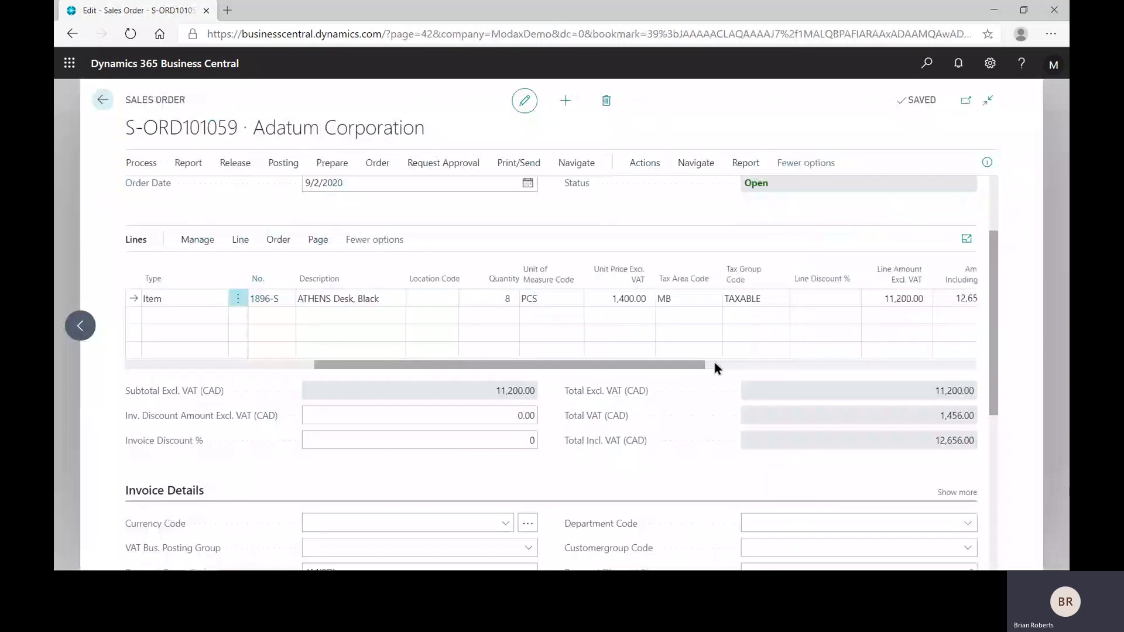
scroll(right, 3)
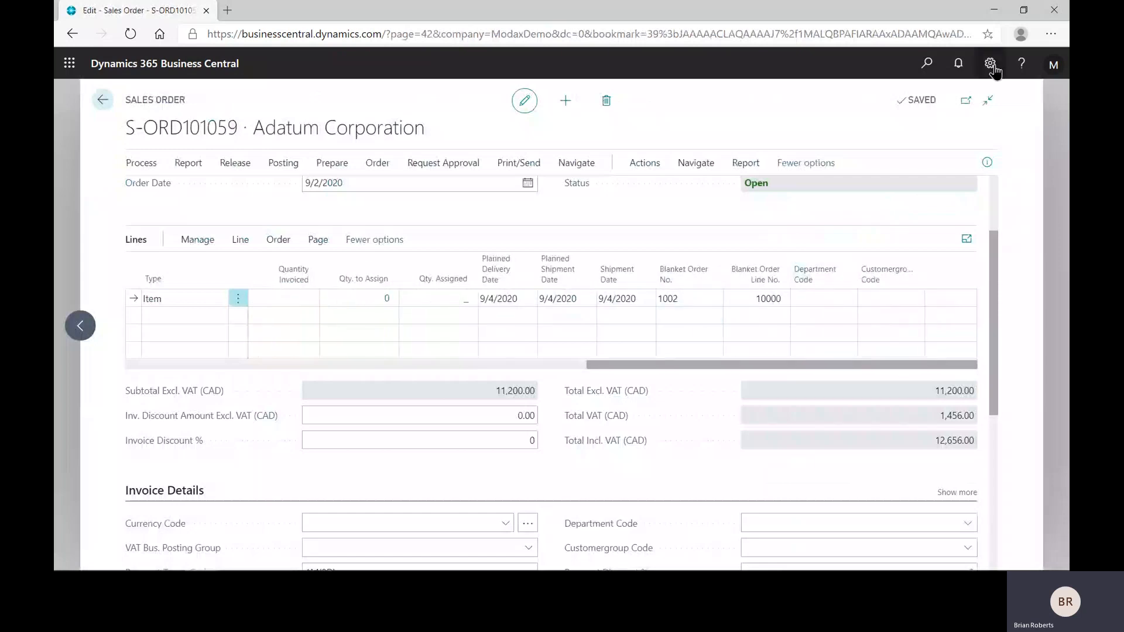
click(991, 63)
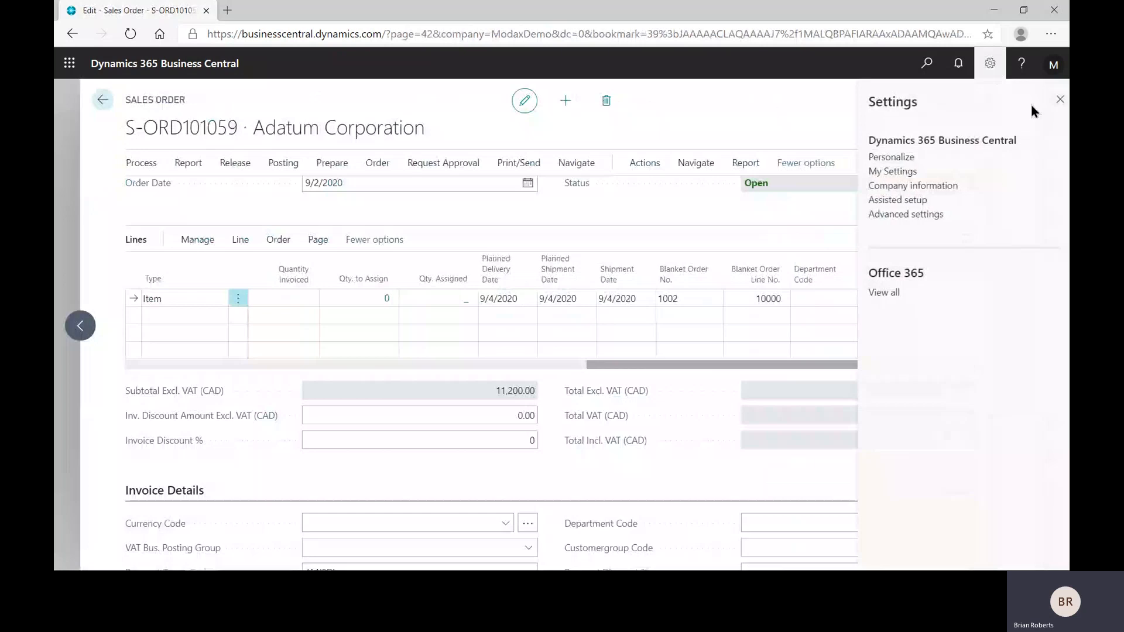
click(1060, 99)
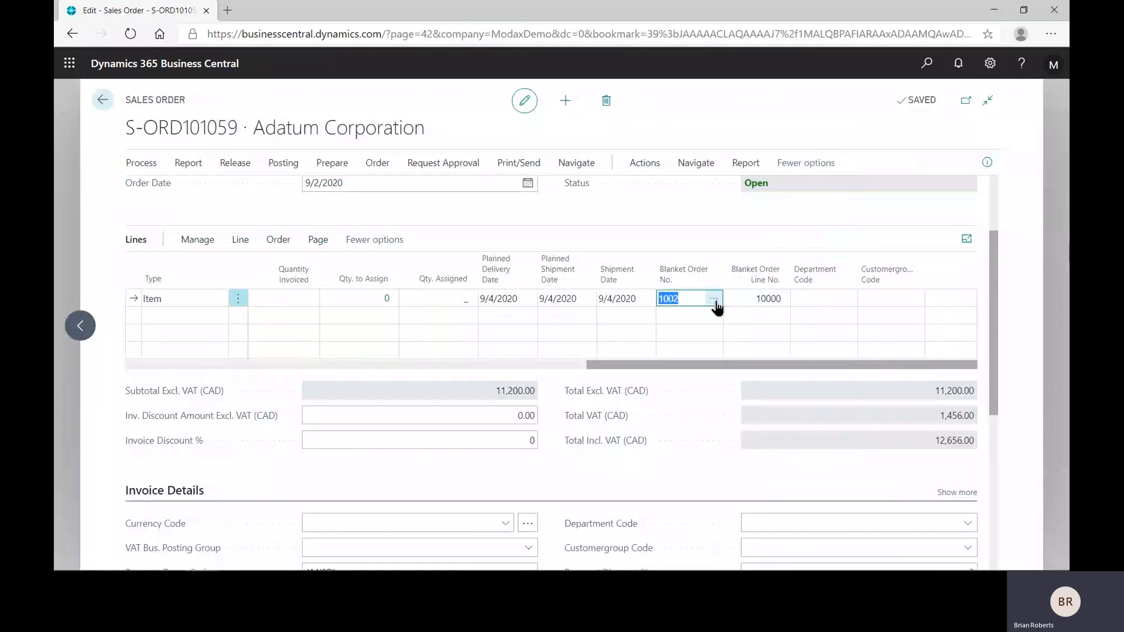
click(680, 298)
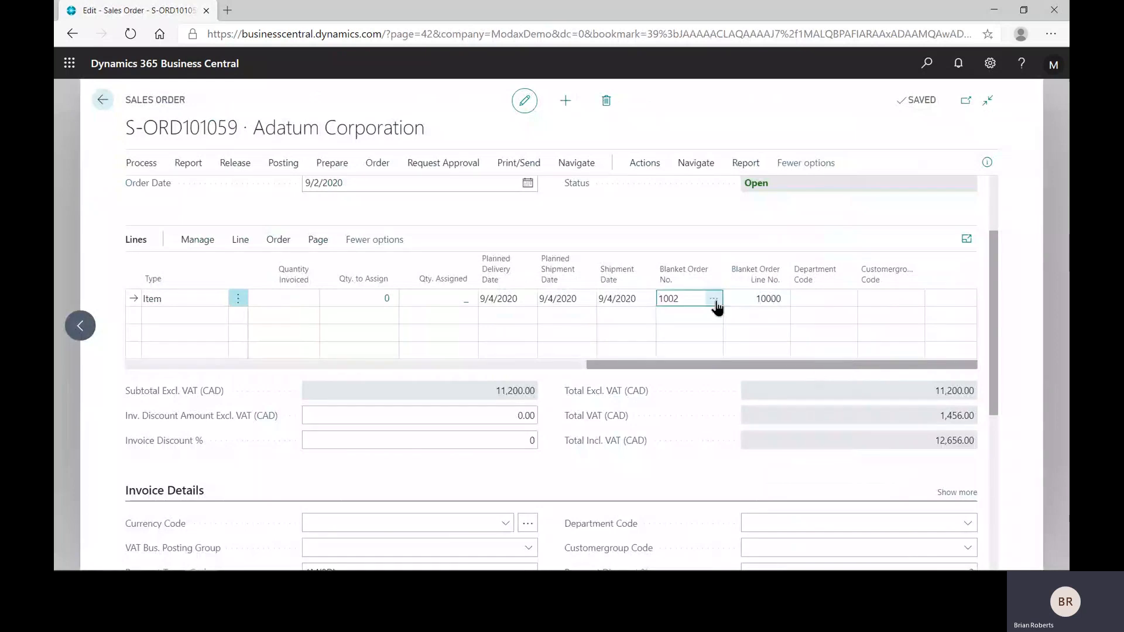
click(715, 298)
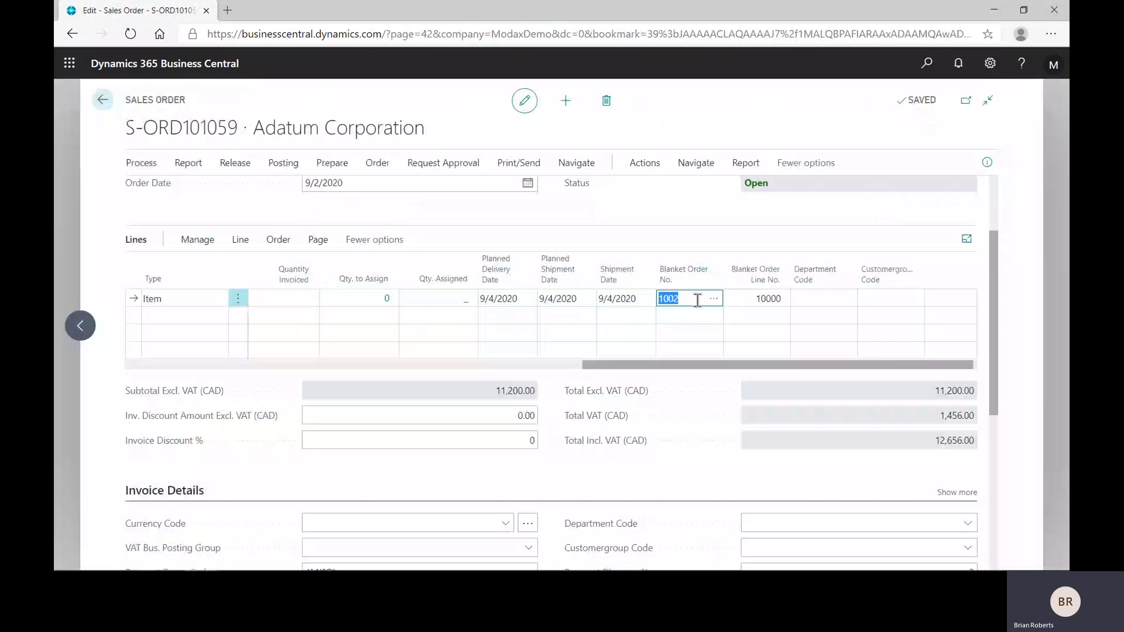
mouse_move(712, 298)
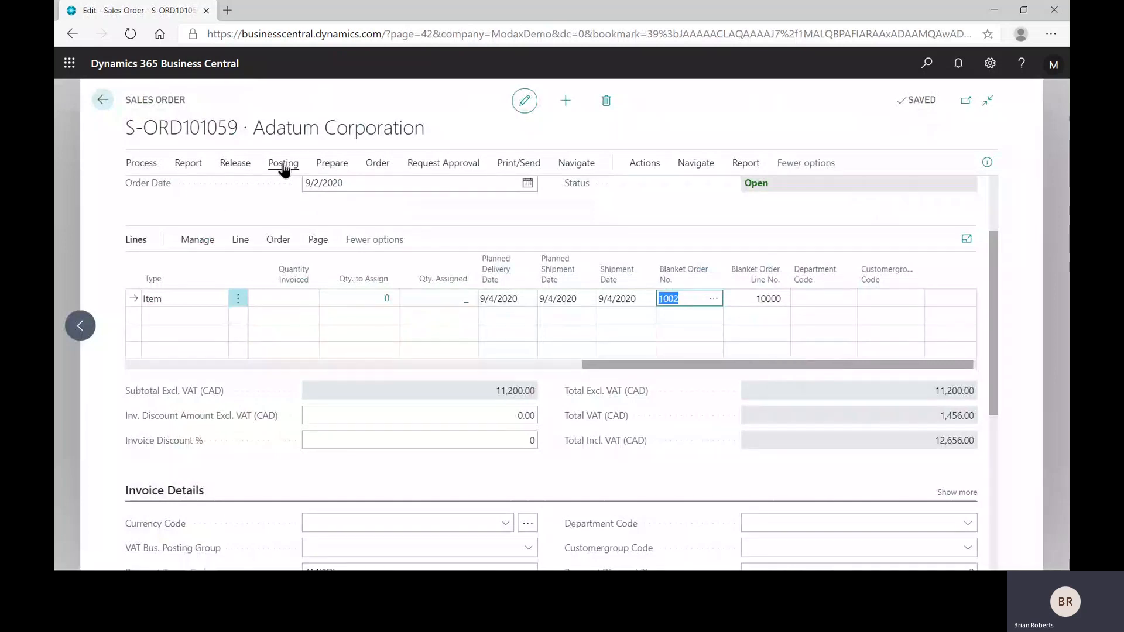
Post S-ORD101059 as Ship and Invoice, creating invoice PS-INV103242
click(282, 163)
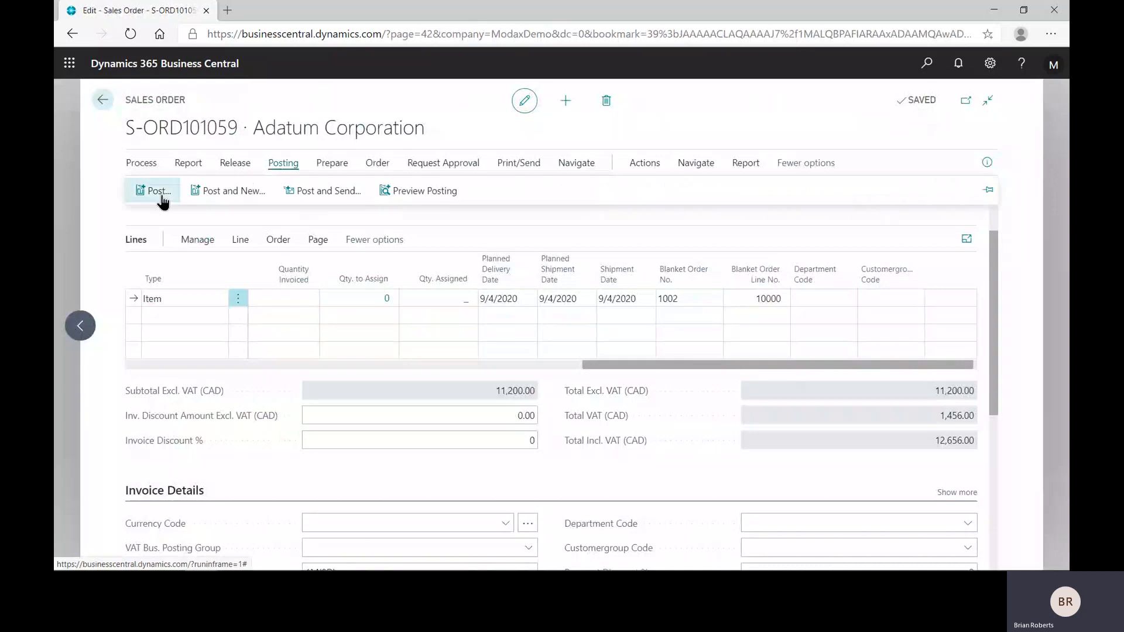
click(153, 190)
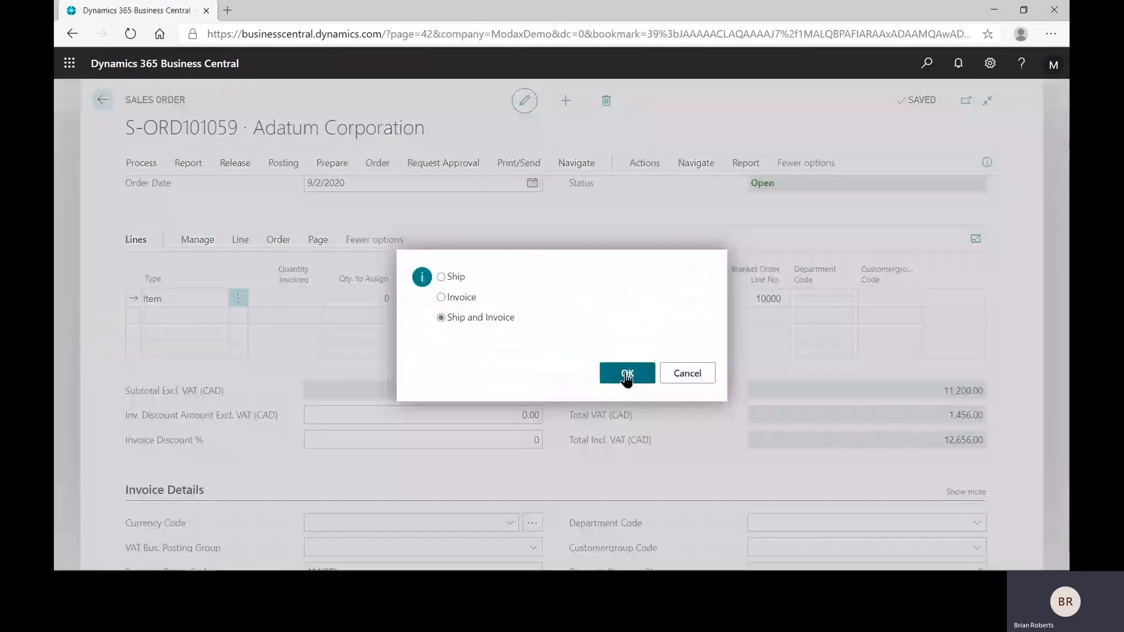
click(627, 373)
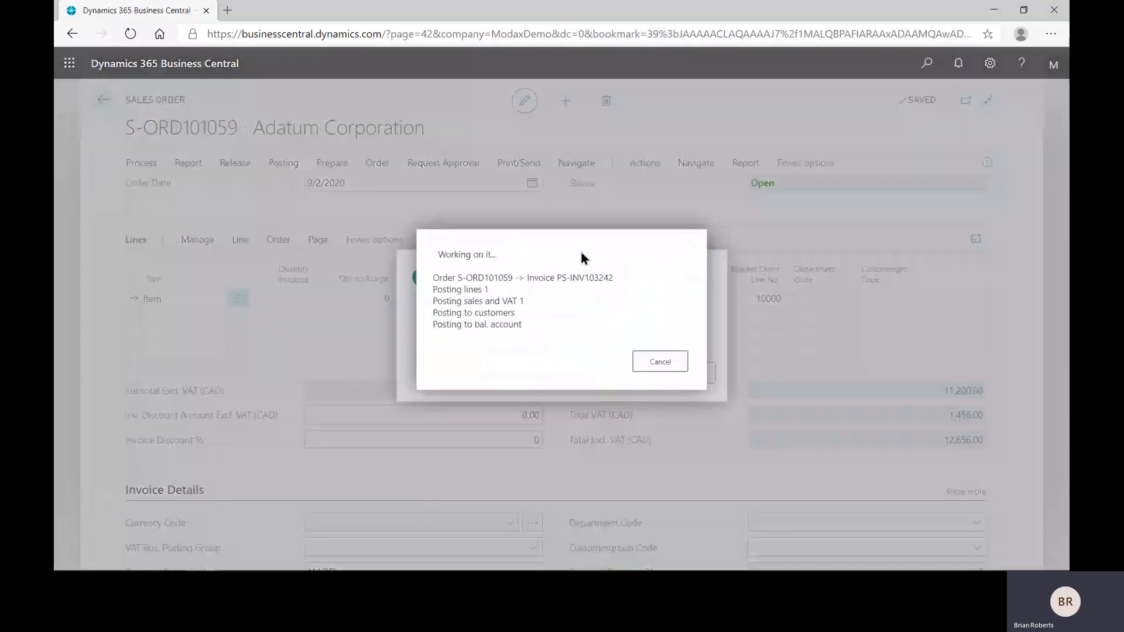